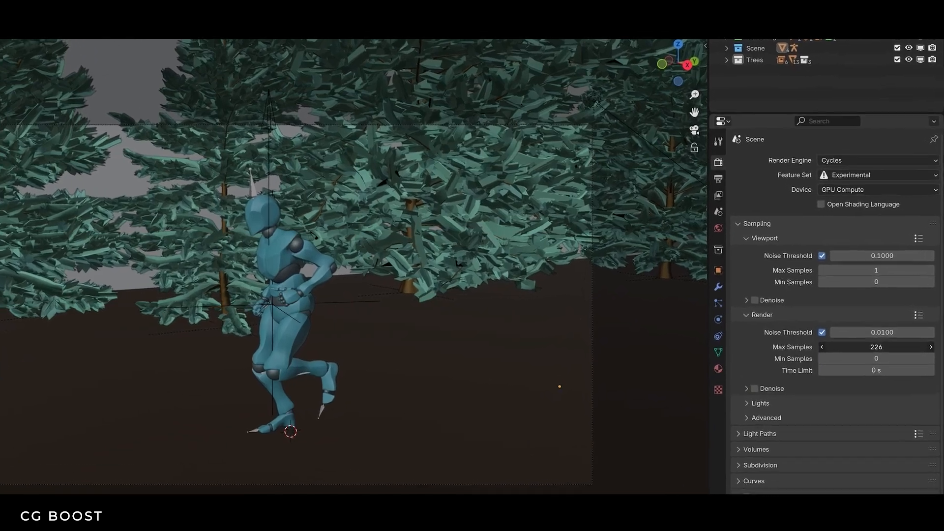
Adjust Max Samples and render the white room with the glowing sphere to its own window.
click(356, 46)
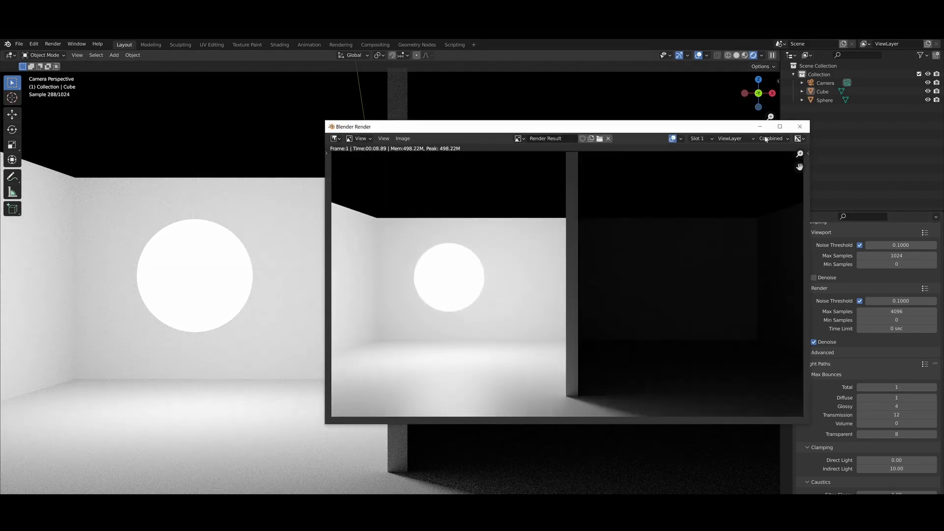
Close the render result and set total light bounces to 1 during live viewport rendering.
click(800, 126)
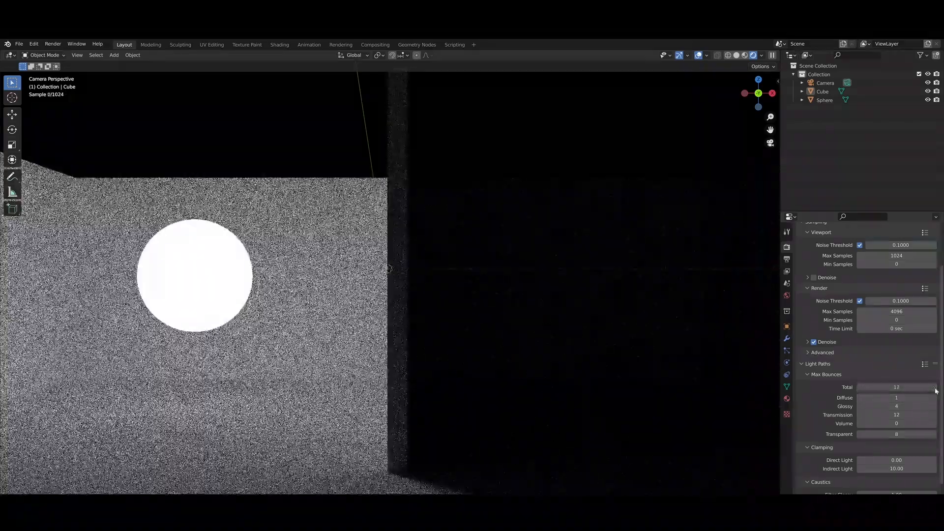
click(386, 44)
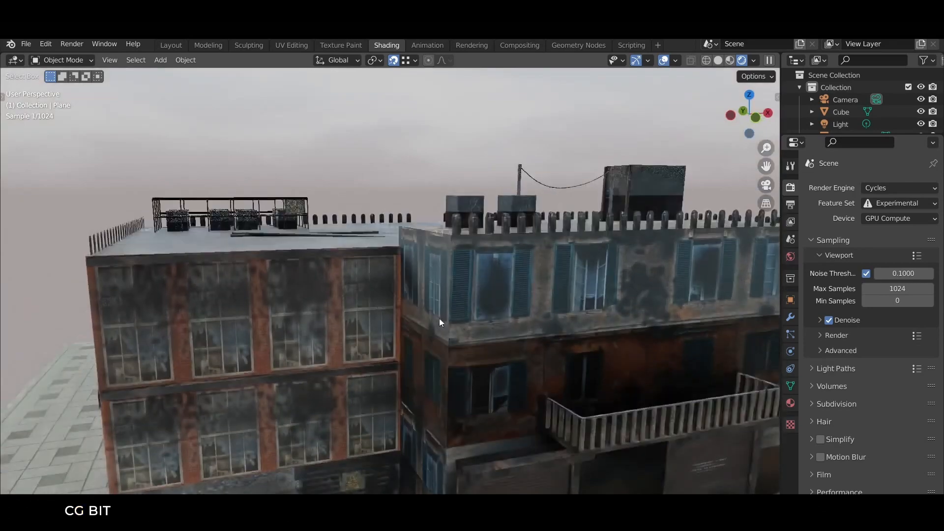
Orbit around the textured rooftop buildings to see the facade closer in the denoised preview.
drag(440, 322, 584, 379)
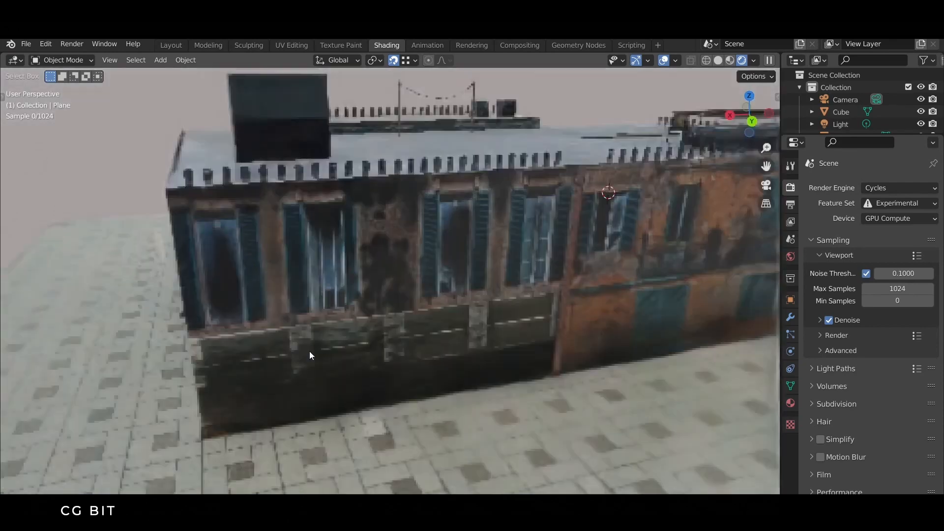
drag(310, 355, 464, 365)
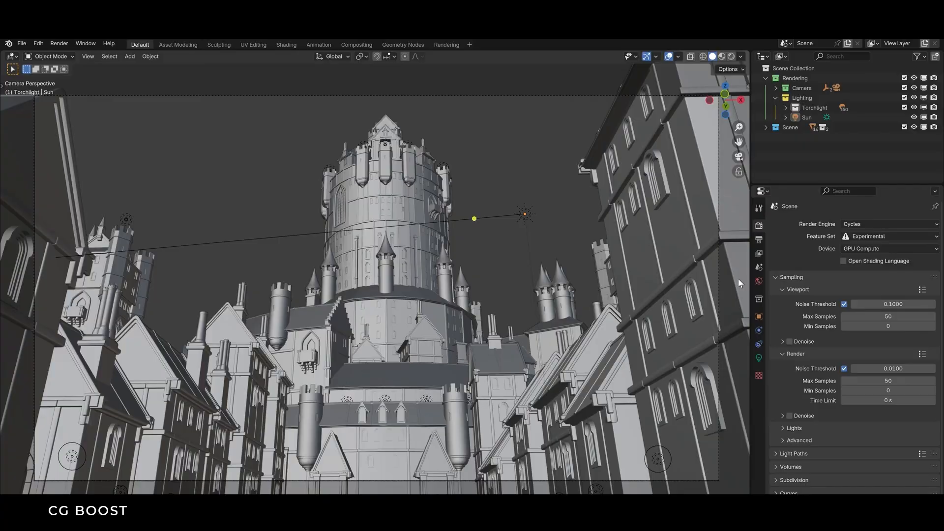
Add a light group named 'Torches' in View Layer passes beside Environment and Sun.
click(759, 254)
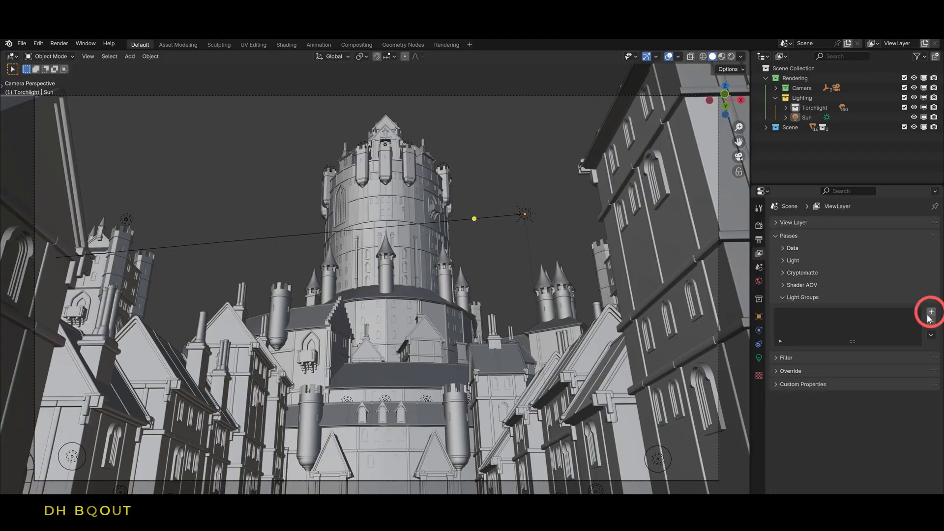
click(931, 312)
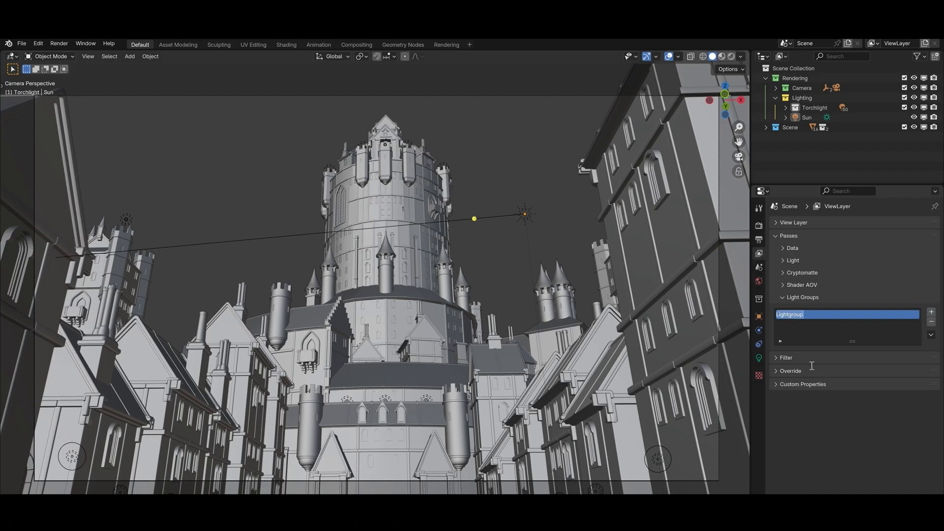
click(931, 312)
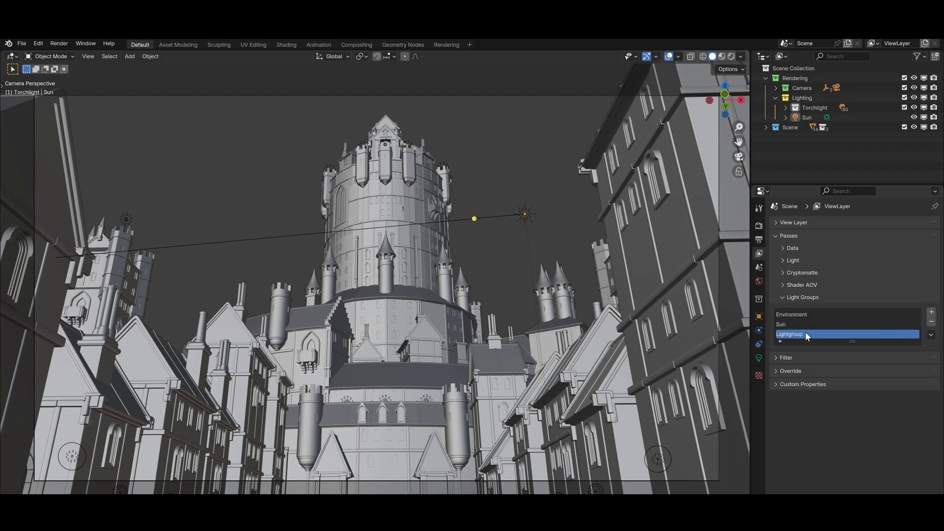
text(Torches)
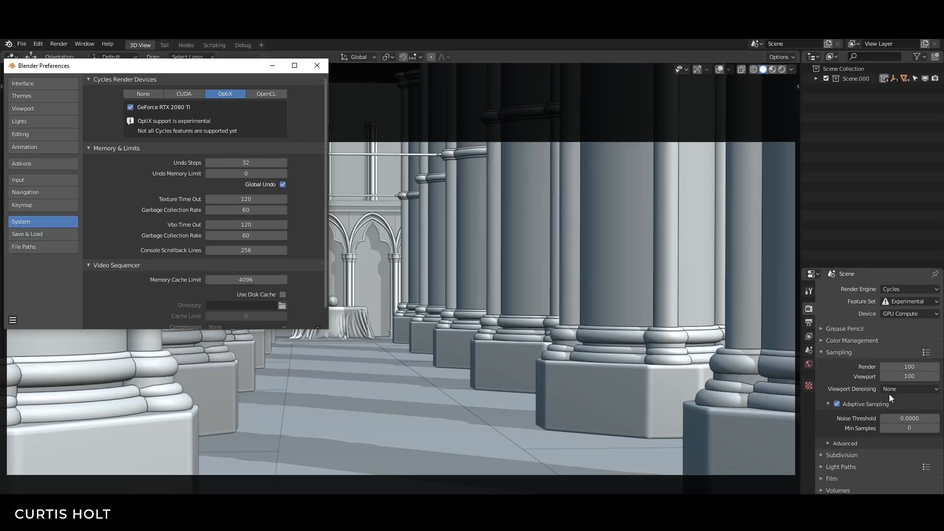
Switch Cycles render devices to OptiX on the RTX 2080 Ti in Preferences.
click(317, 66)
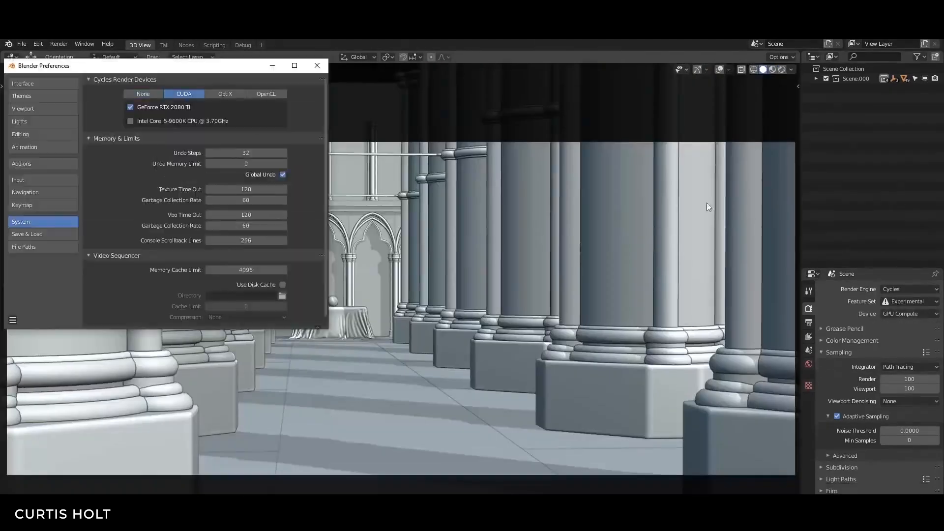
click(224, 94)
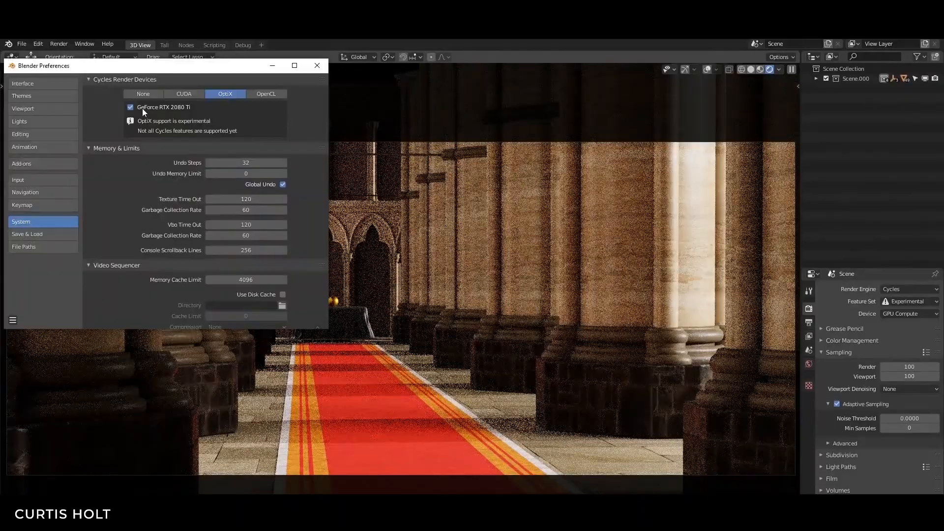
click(317, 66)
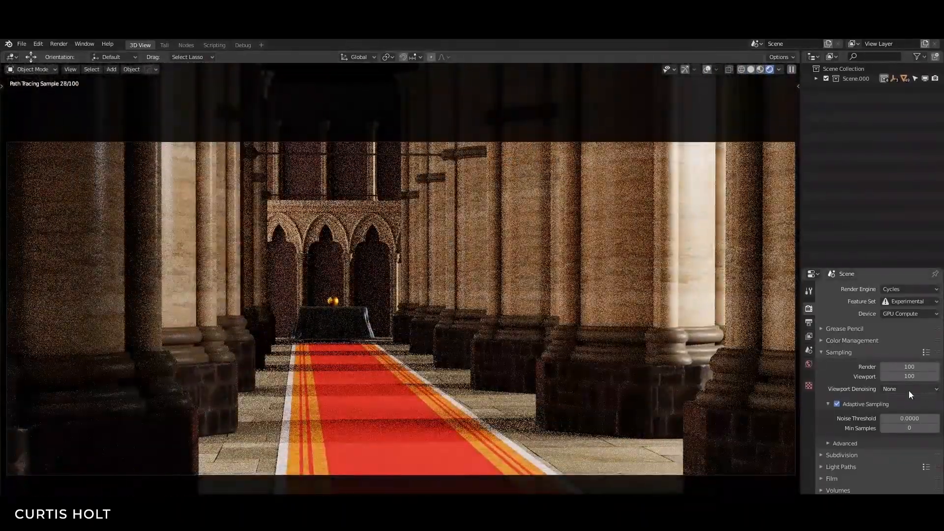
Set viewport denoising to OptiX AI-Accelerated for the cathedral preview.
click(910, 388)
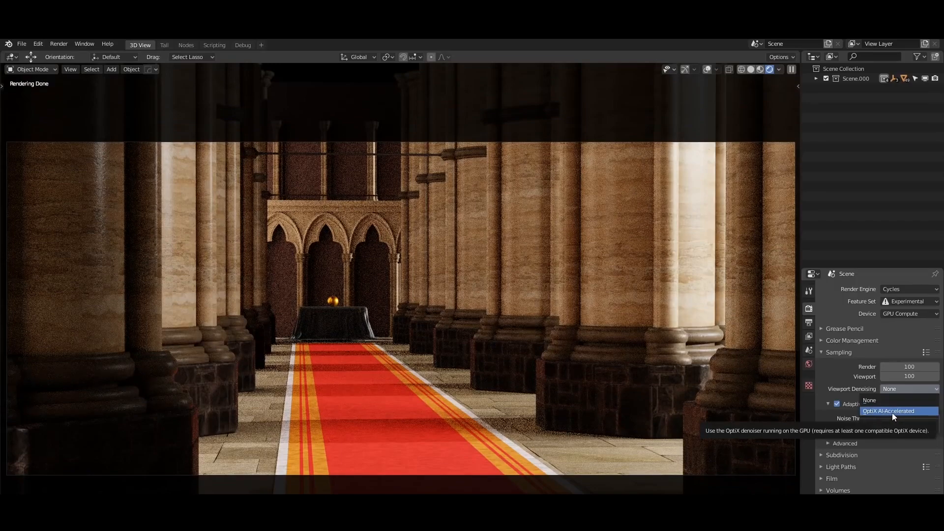
click(892, 411)
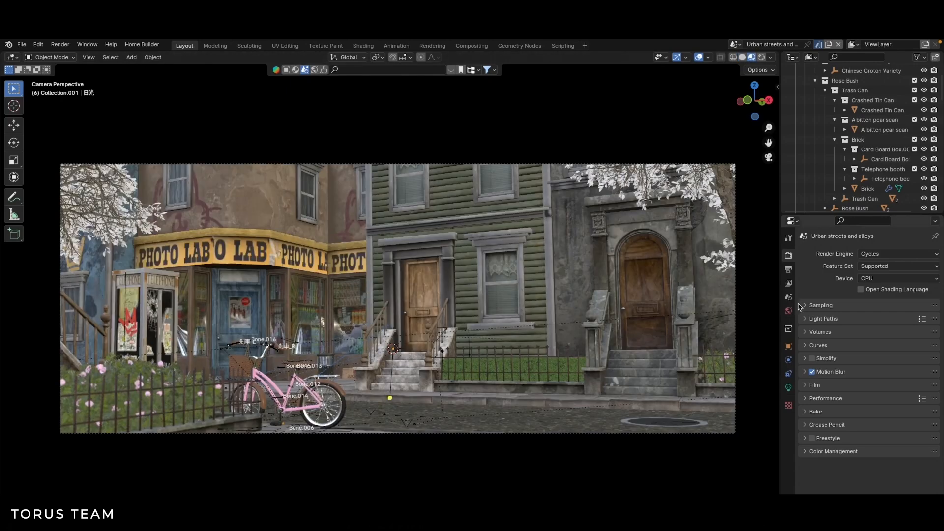
Expand the Sampling settings for the street scene and start a render.
click(821, 306)
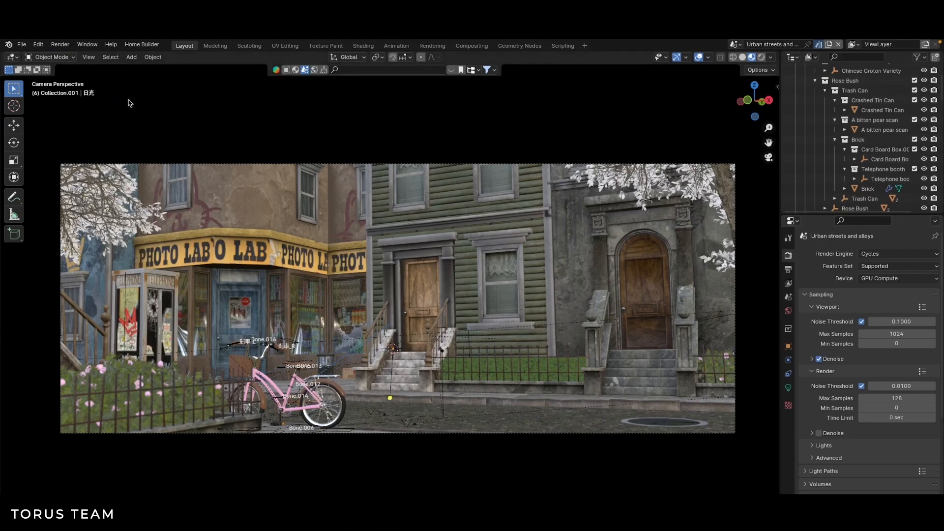
key(F12)
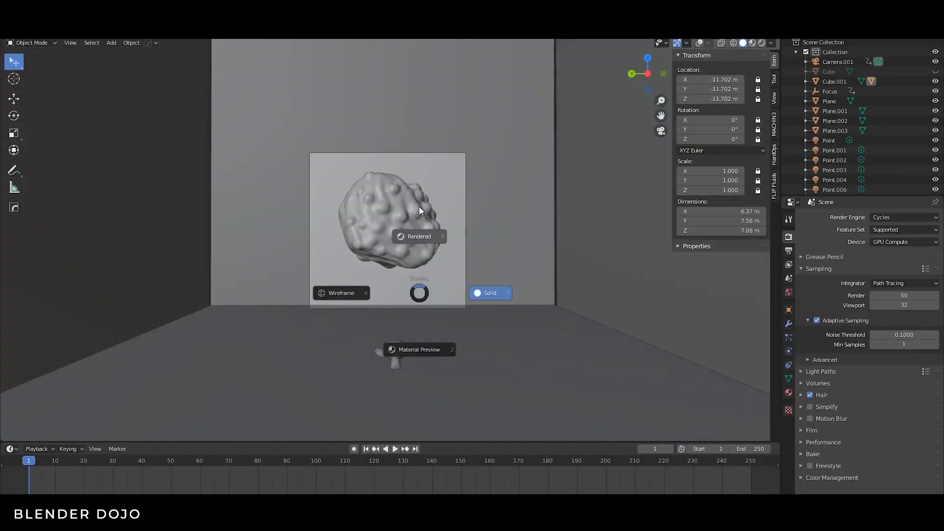
Switch the asteroid scene's render engine to Eevee and set the frame while the animation plays.
click(902, 230)
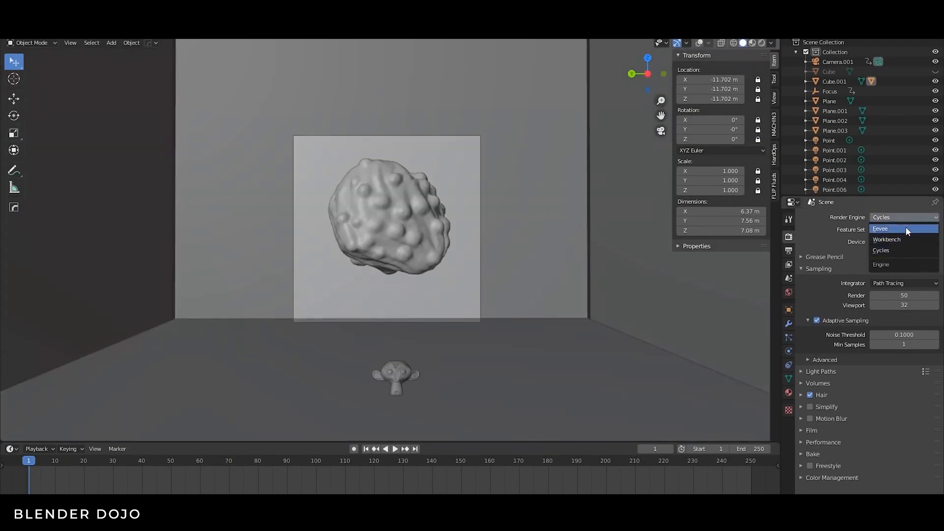
click(880, 229)
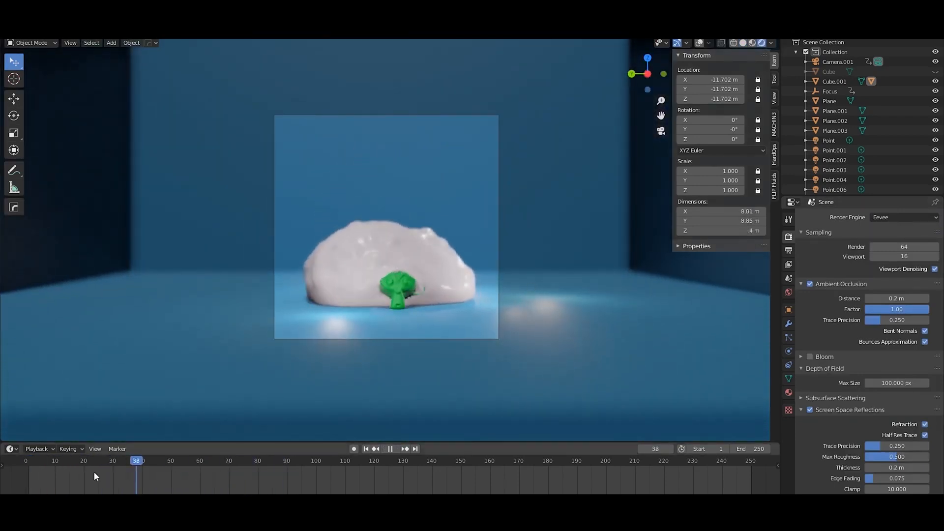
click(904, 217)
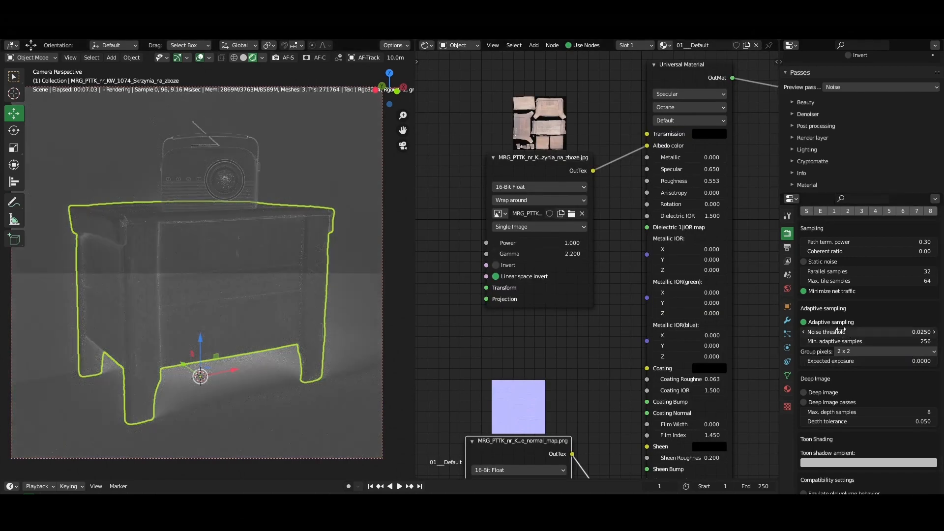
Edit the adaptive sampling Noise threshold for the Octane wooden chest render.
click(868, 332)
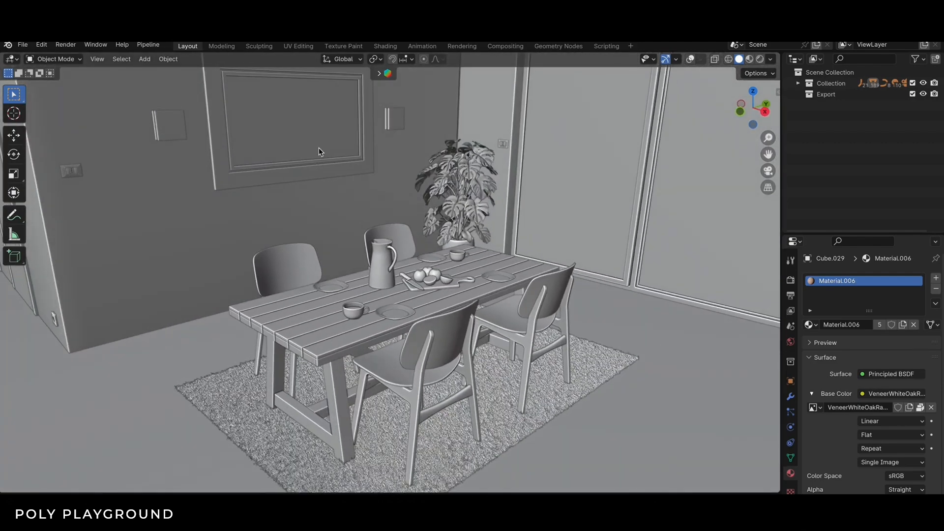
click(384, 47)
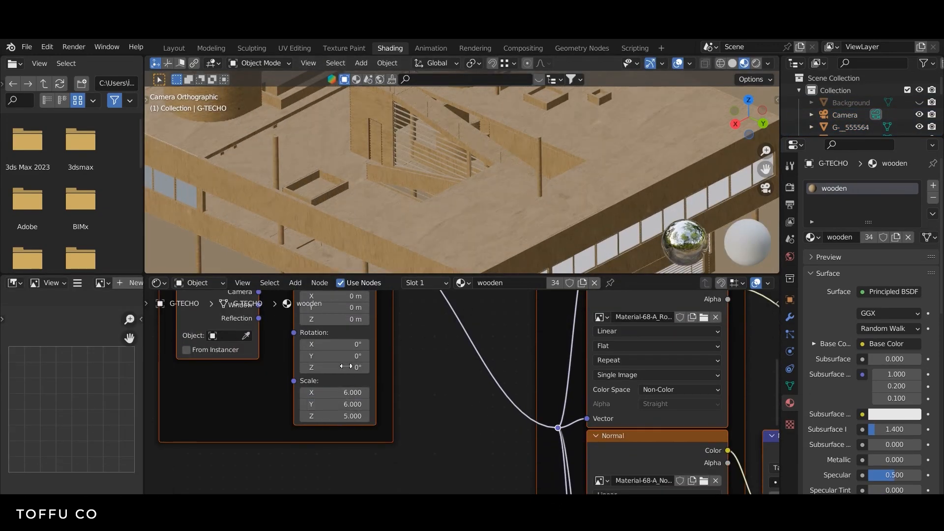
Switch to the Modeling workspace with Rendered shading and orbit out of camera view around the villa.
scroll(down, 3)
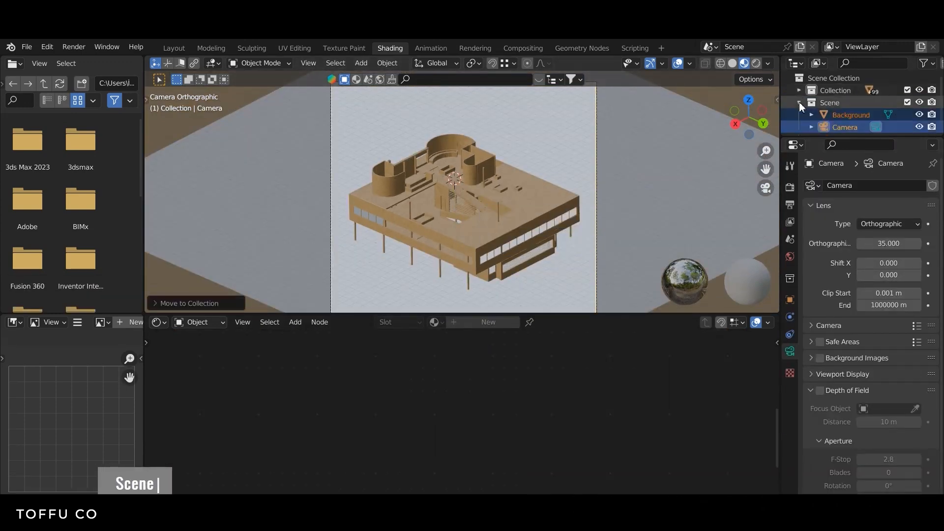
click(210, 48)
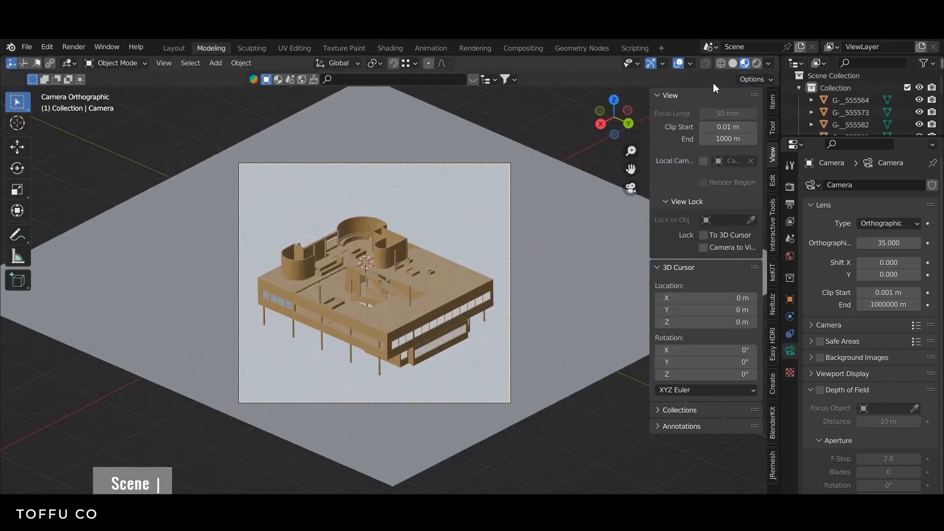
click(746, 62)
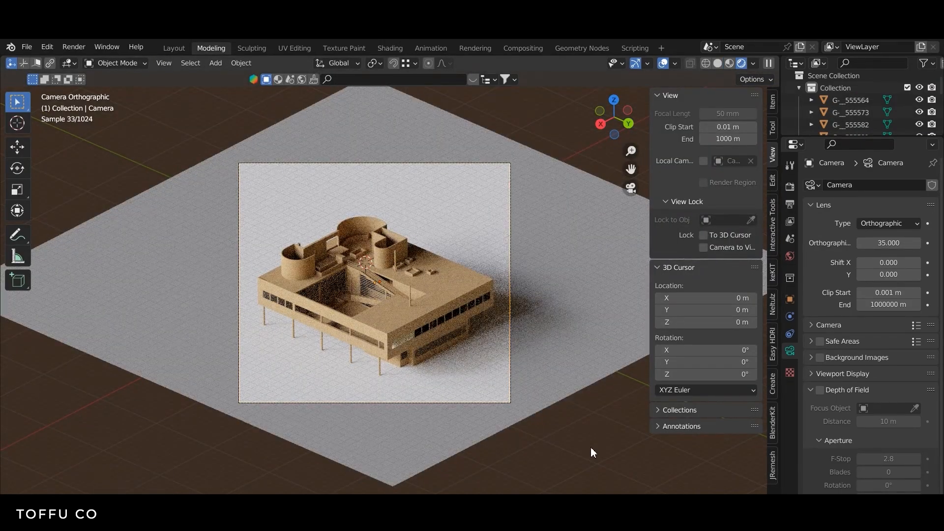
drag(374, 283, 415, 346)
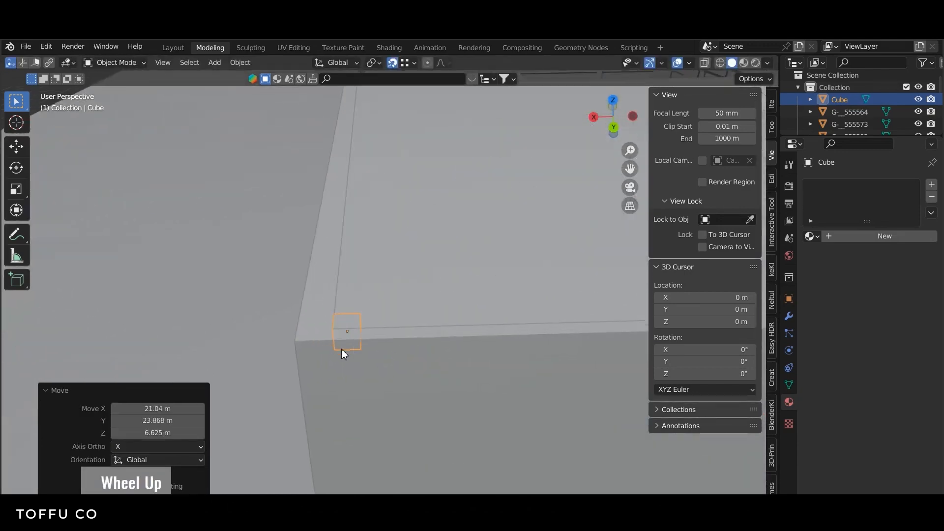
key(g)
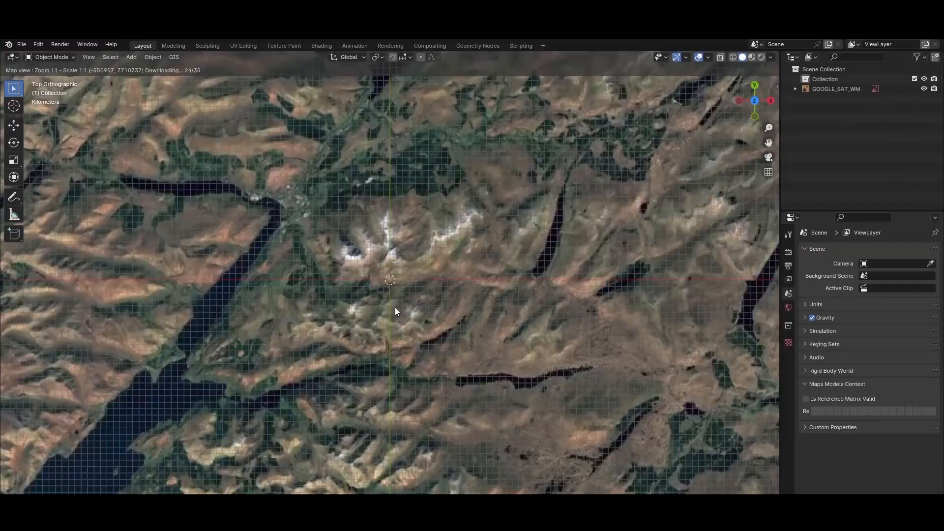
Assign the einar.skin material to the character's head in the Shader Editor.
click(300, 41)
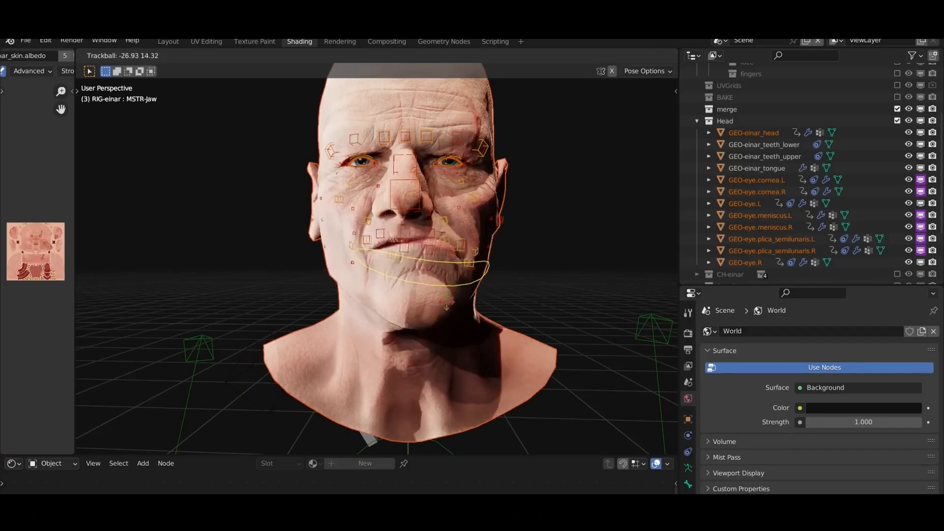
click(490, 54)
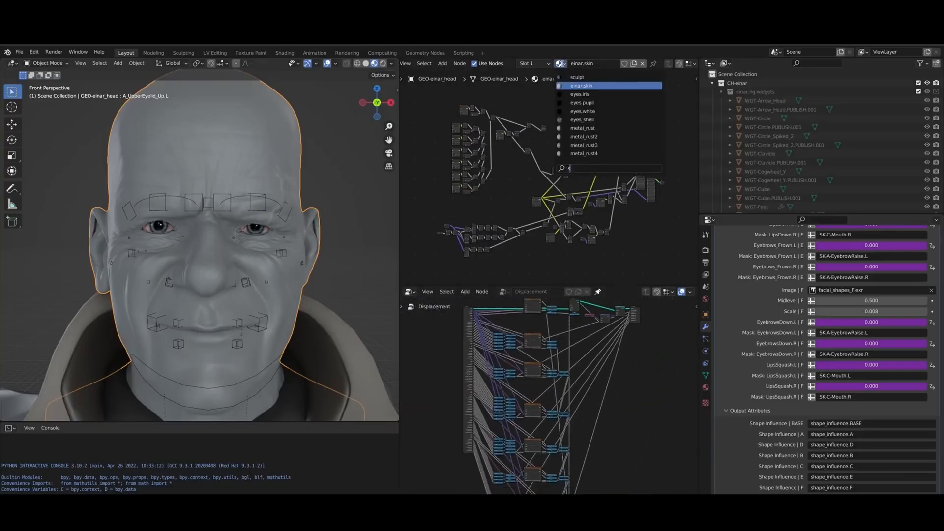
click(584, 86)
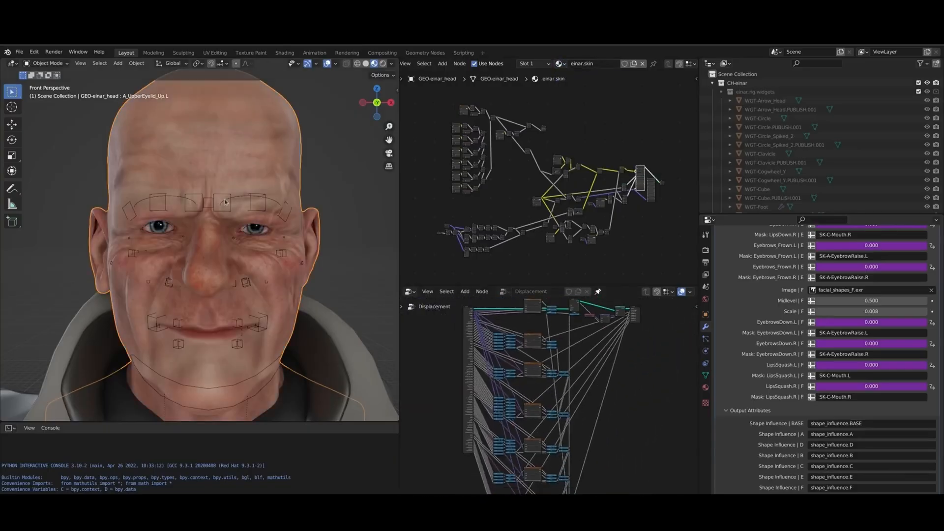